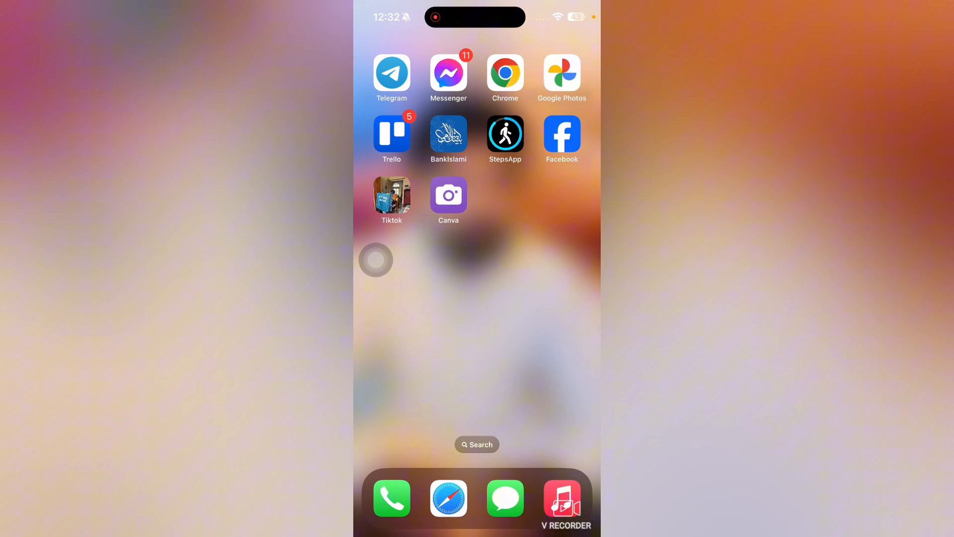
# Swipe to the home screen page showing Weather, Contacts, Utilities and WhatsApp
pyautogui.hscroll(-3)
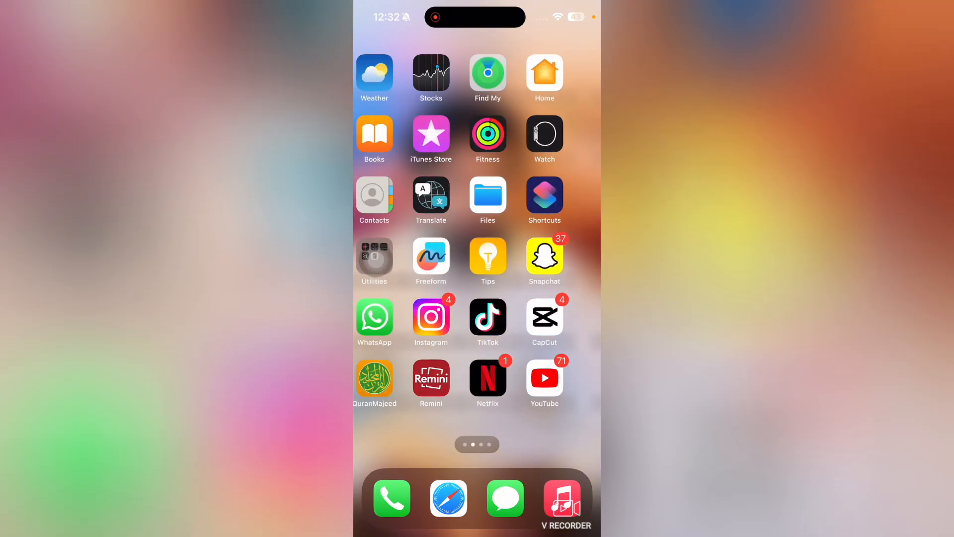
pyautogui.click(488, 317)
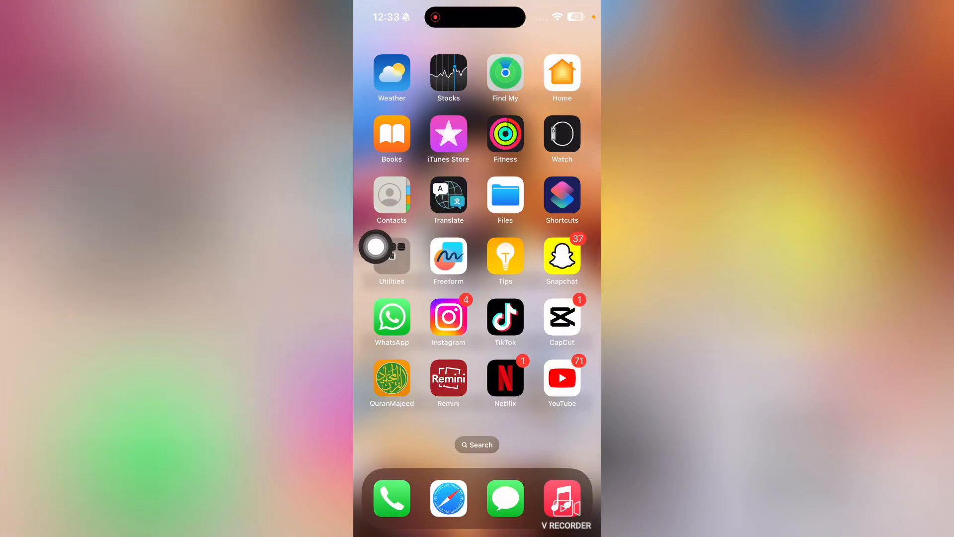
pyautogui.click(562, 317)
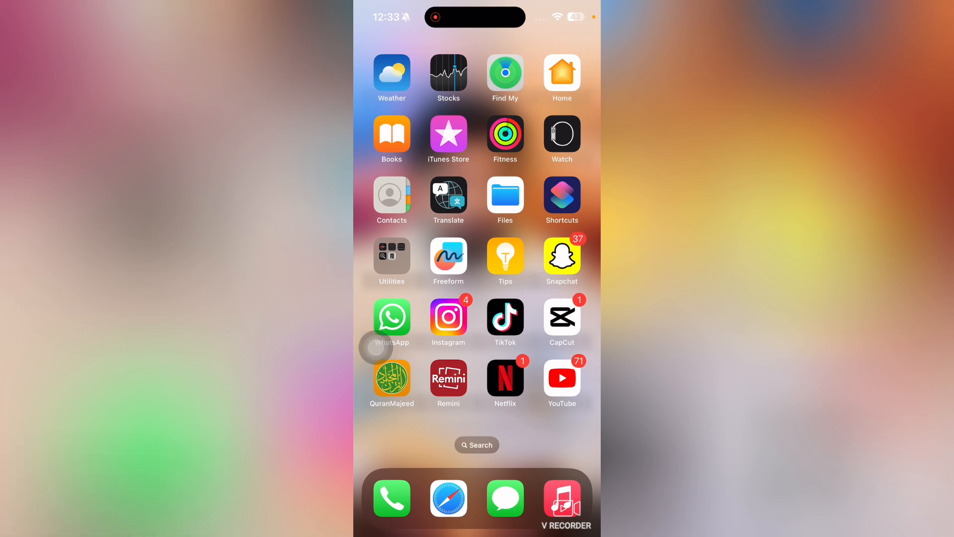
pyautogui.click(561, 320)
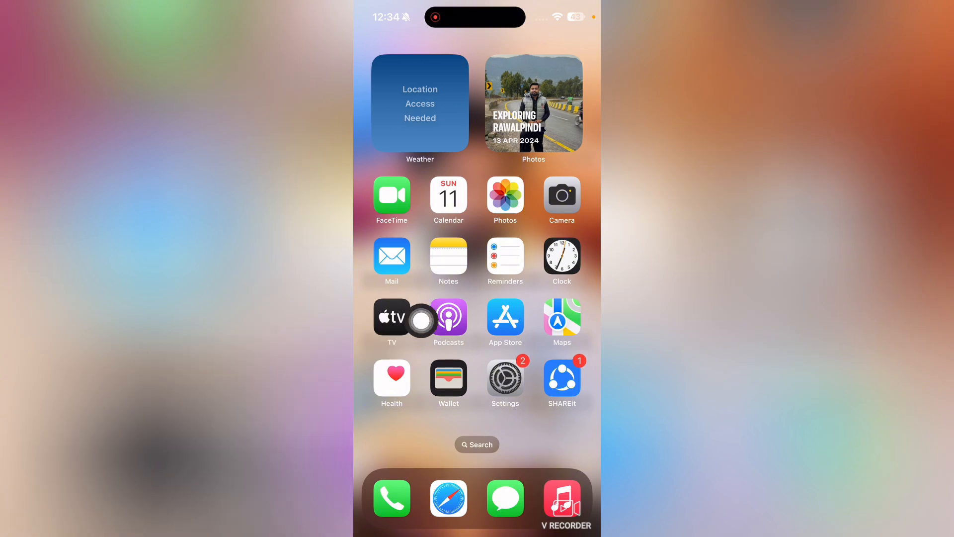
pyautogui.hscroll(-3)
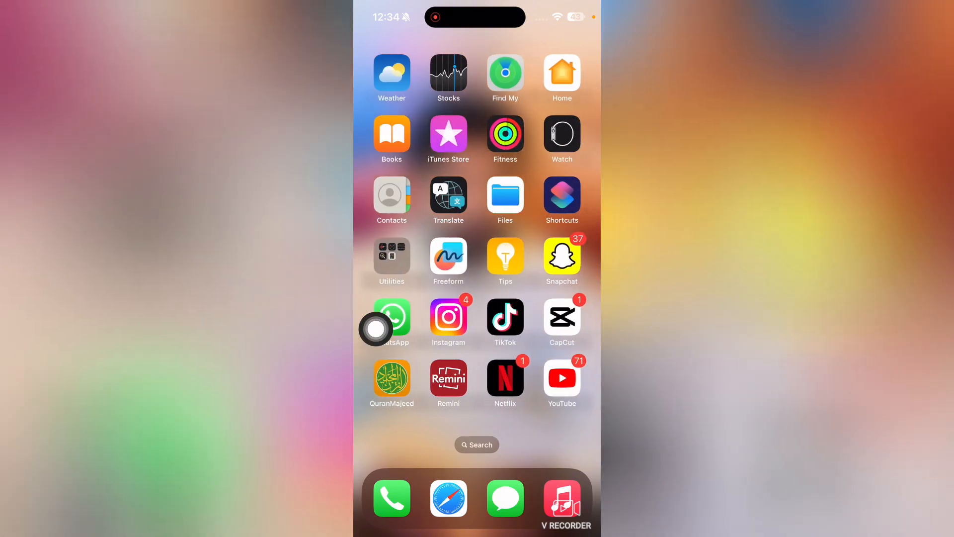